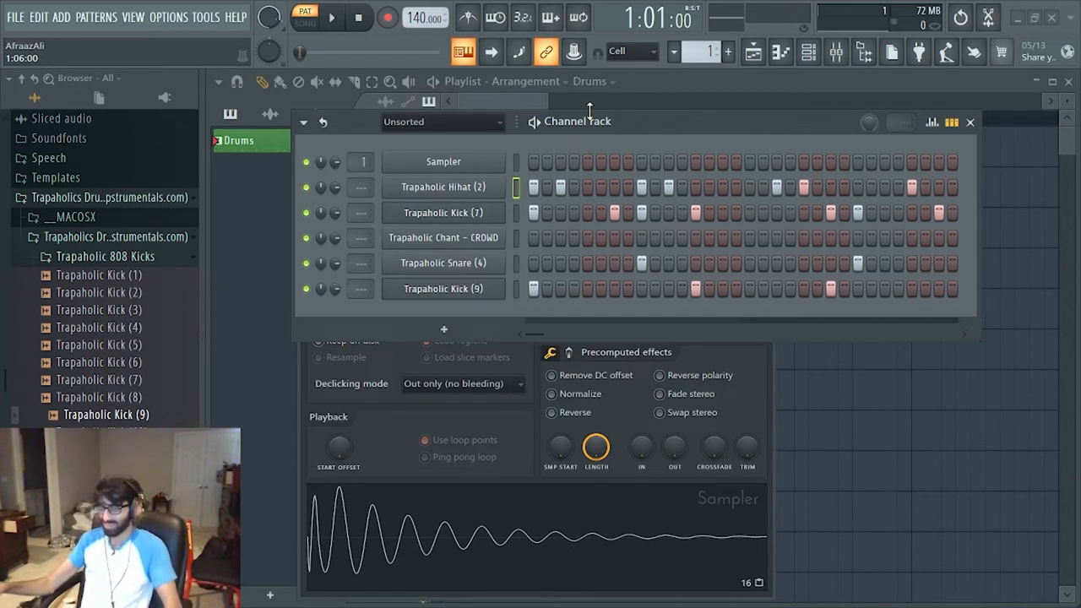
pyautogui.moveTo(612, 137)
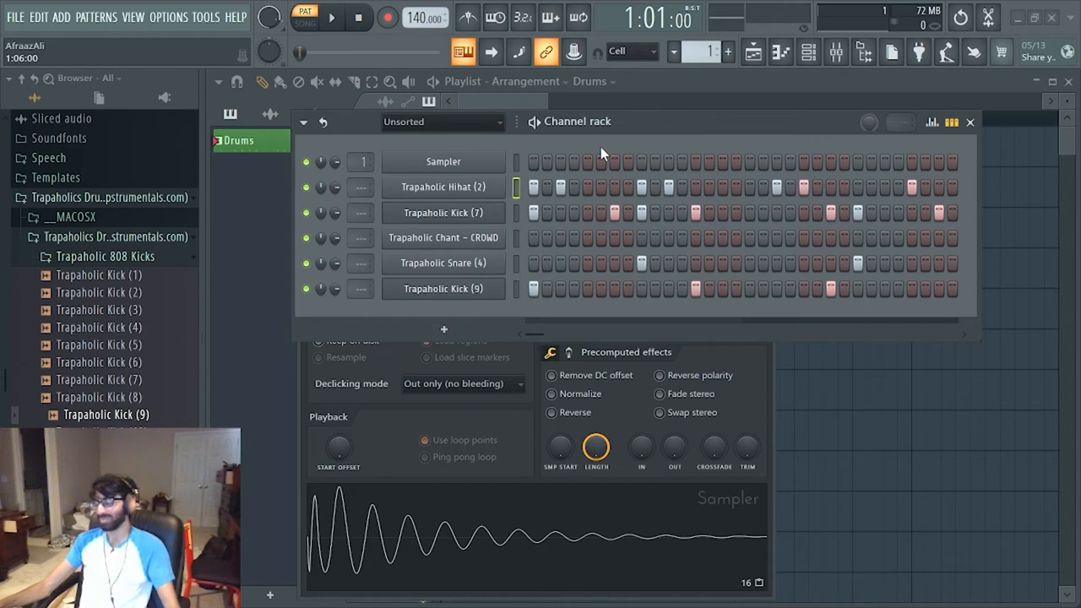
pyautogui.moveTo(596, 141)
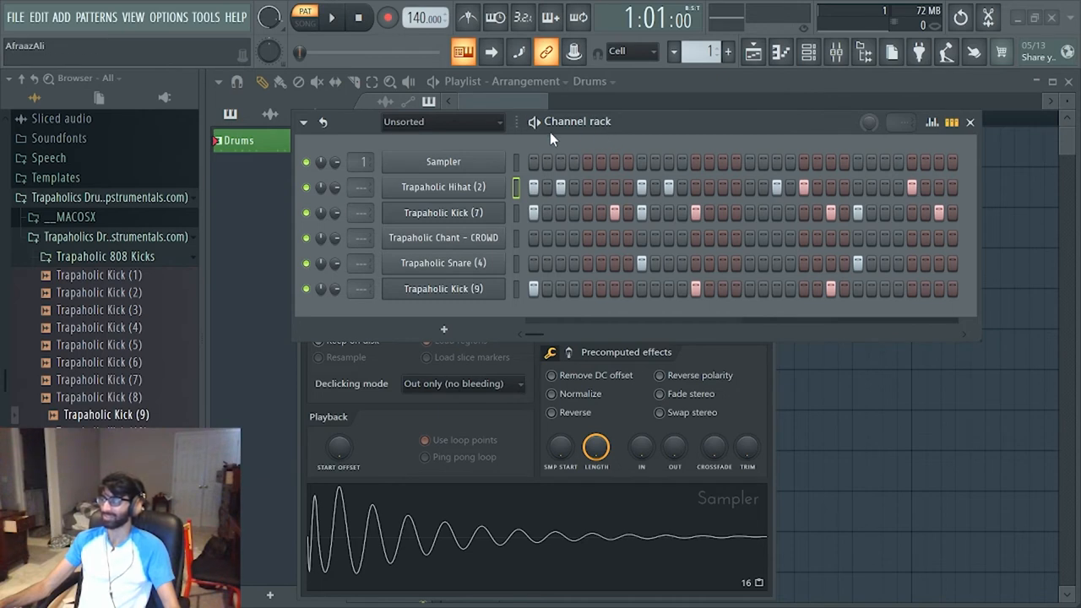
pyautogui.moveTo(585, 134)
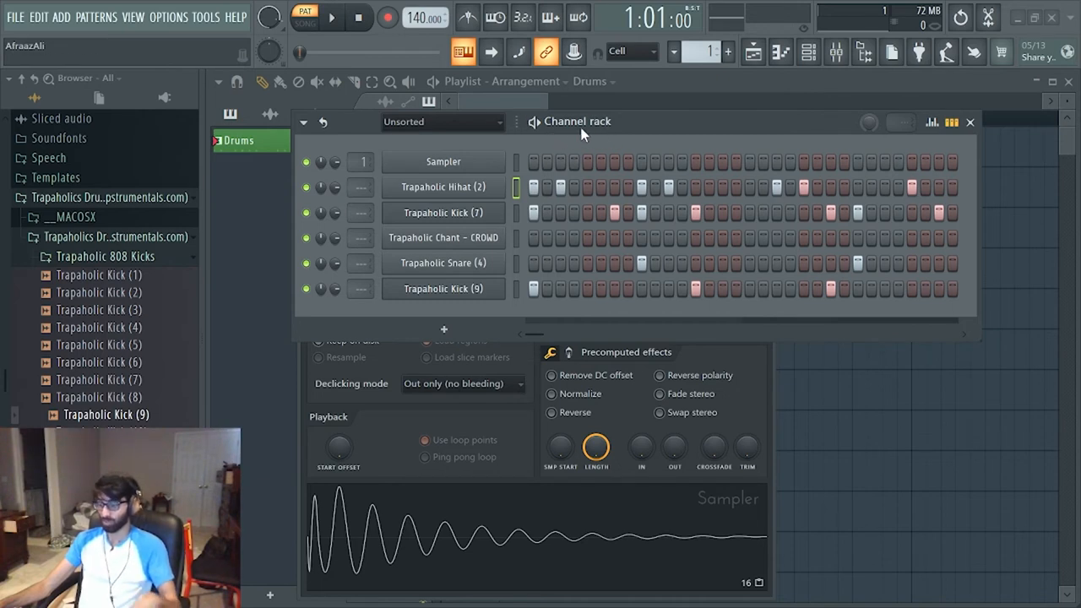